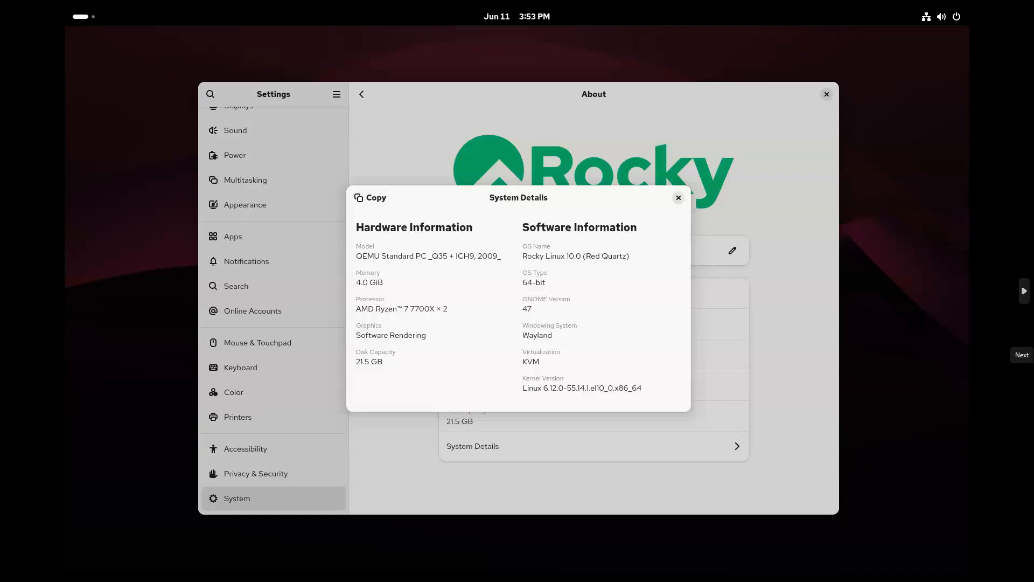
# - Switch windows with Alt+Tab while the System Details dialog is showing
pyautogui.press('Alt+Tab')
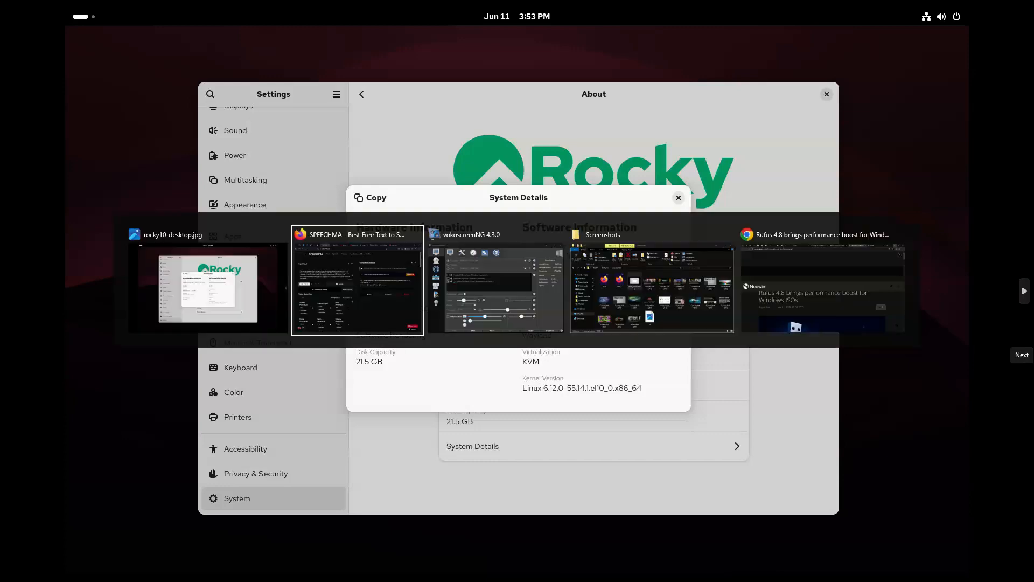